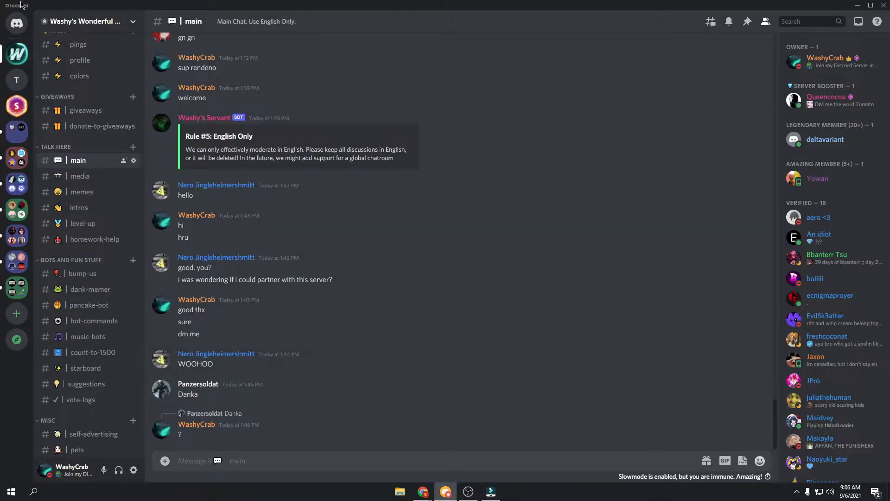
Step: Browse the giveaways, intros and memes channels, then return to the main channel
{"action": "left_click", "coordinate": [86, 110]}
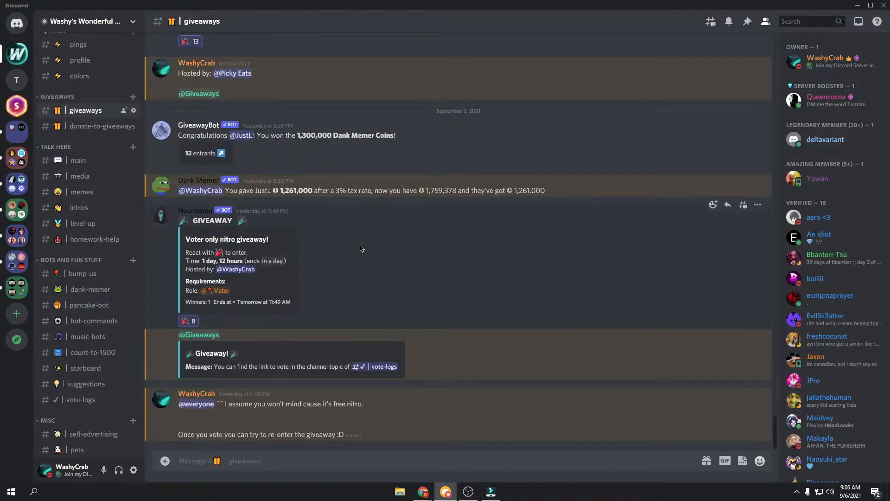
{"action": "left_click", "coordinate": [79, 207]}
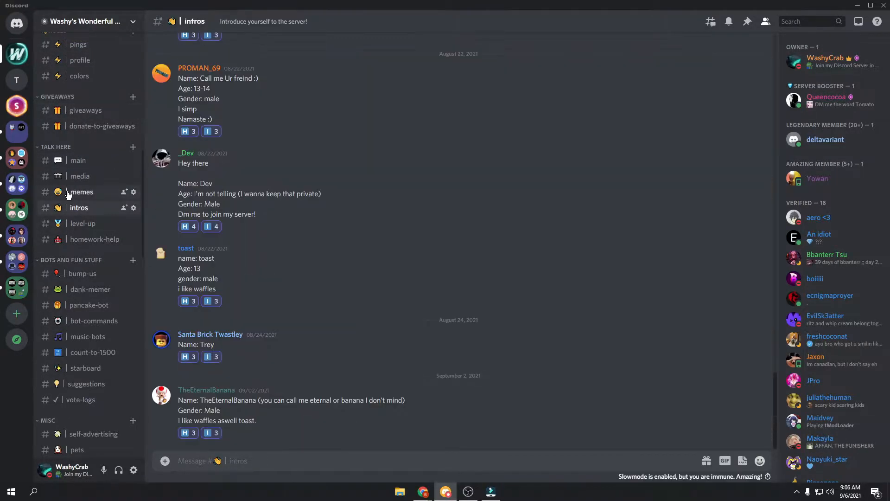
{"action": "left_click", "coordinate": [81, 192]}
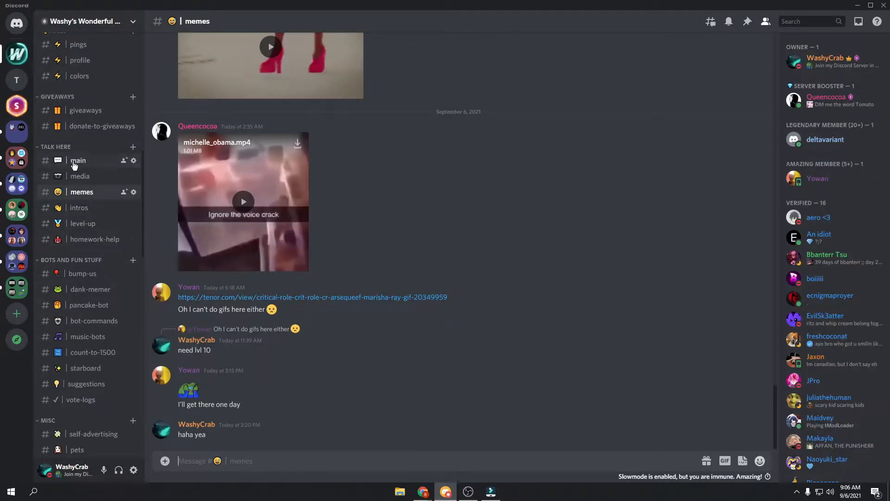
{"action": "left_click", "coordinate": [77, 160]}
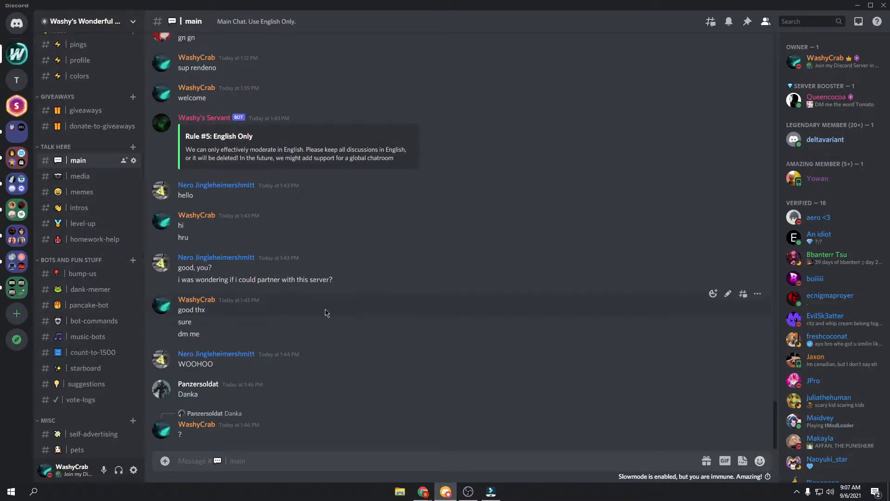
{"action": "mouse_move", "coordinate": [312, 399]}
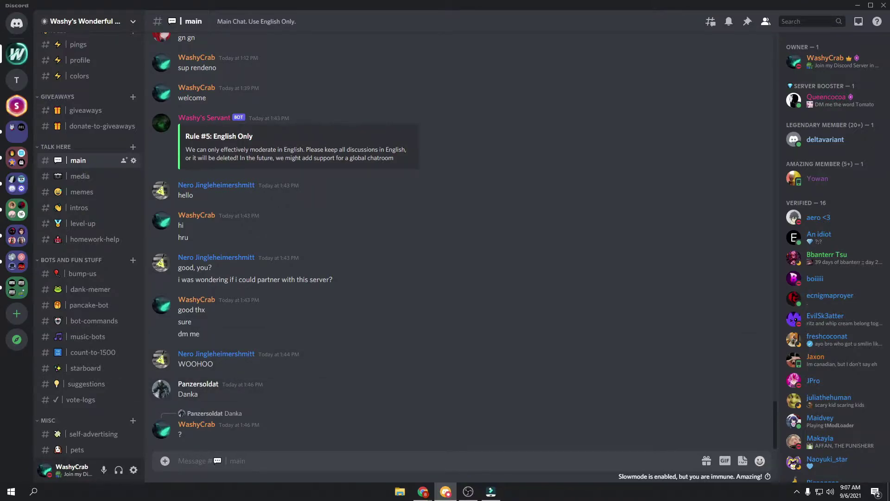
Step: Open #announcements and scroll the sidebar down to the STAFF ANNOUNCEMENTS category
{"action": "left_click", "coordinate": [93, 91]}
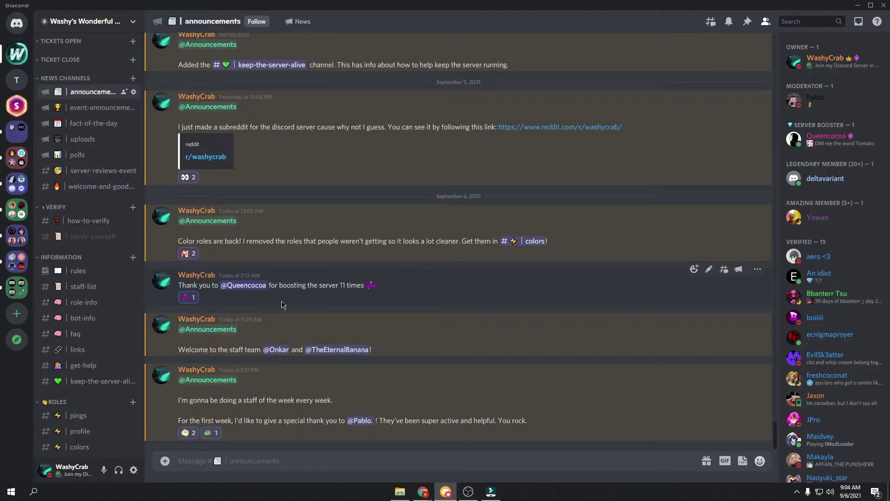
{"action": "mouse_move", "coordinate": [421, 261]}
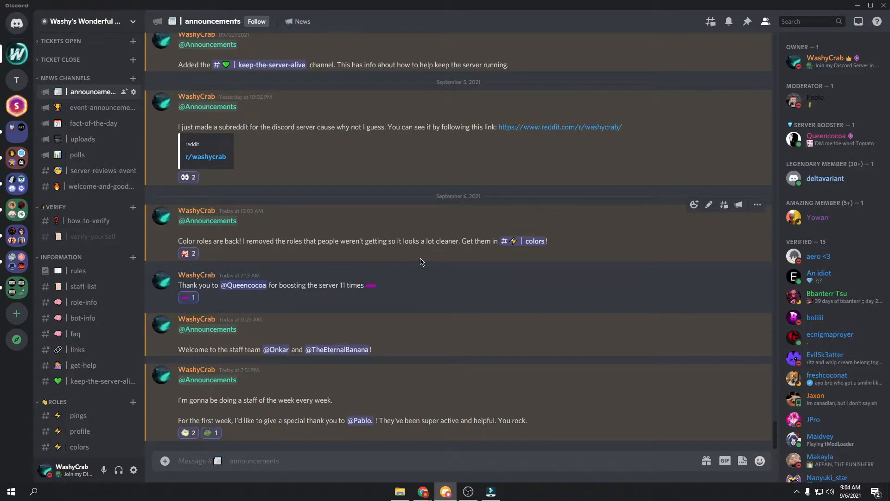
{"action": "mouse_move", "coordinate": [344, 38]}
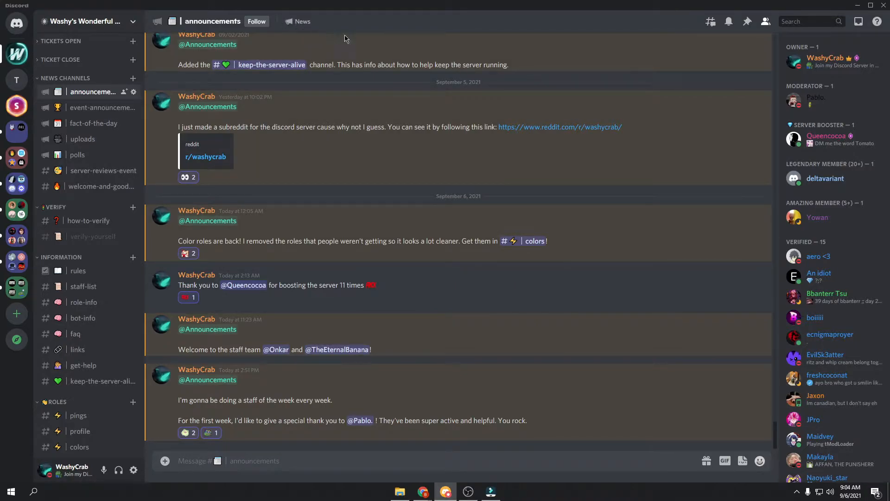
{"action": "scroll", "scroll_direction": "down", "scroll_amount": 3}
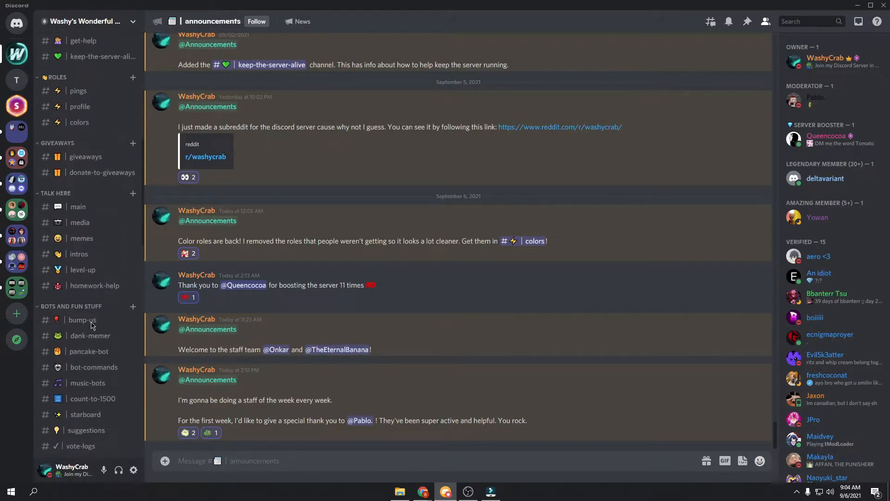
{"action": "scroll", "scroll_direction": "down", "scroll_amount": 3}
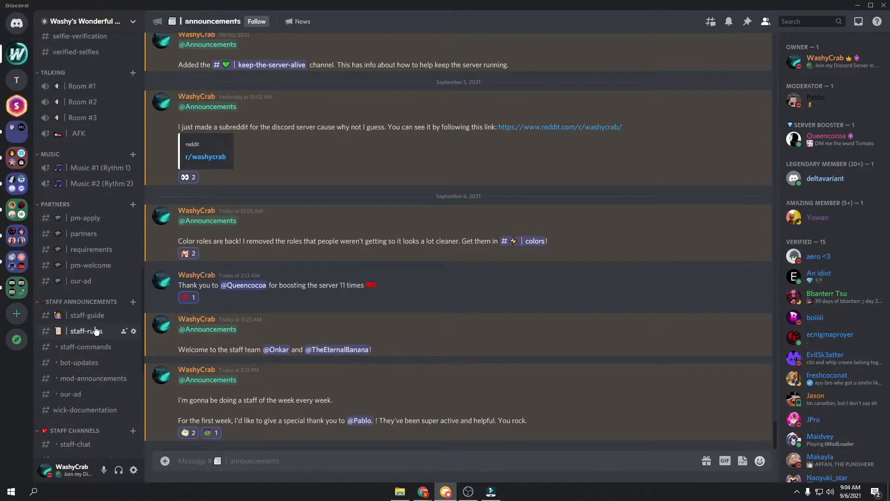
{"action": "left_click", "coordinate": [85, 346]}
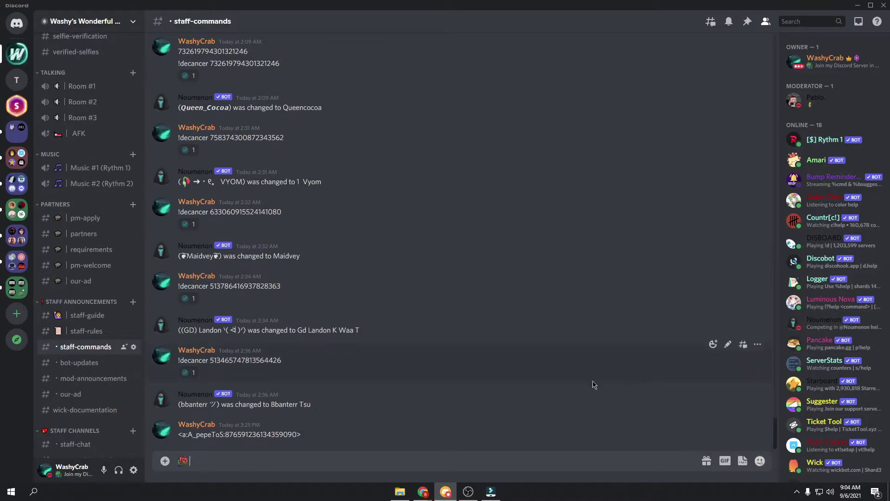
{"action": "key", "text": "Return"}
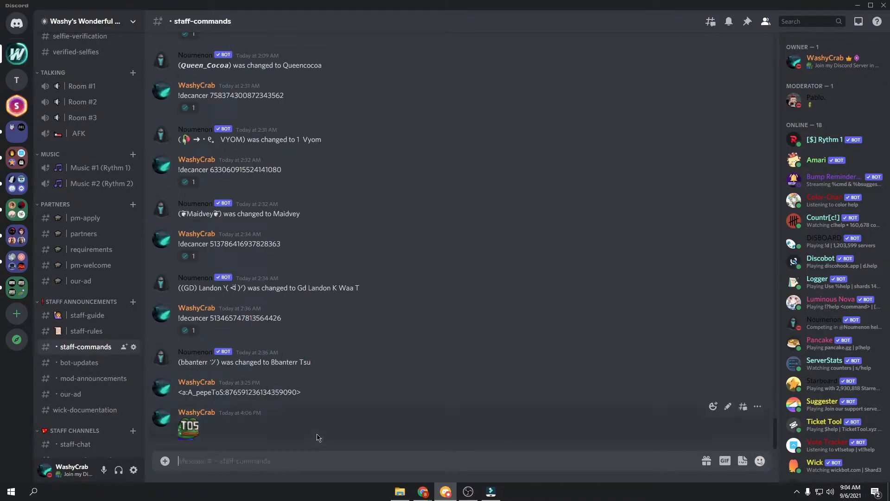
{"action": "type", "text": ":p"}
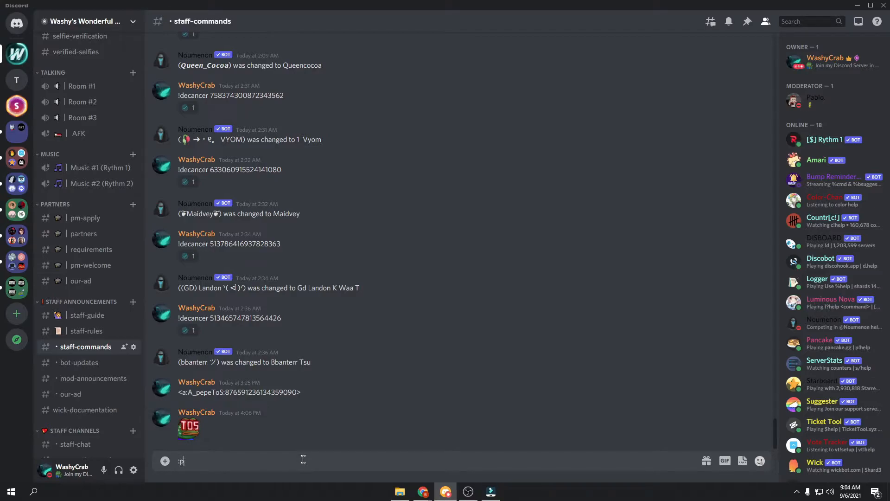
{"action": "type", "text": "epe"}
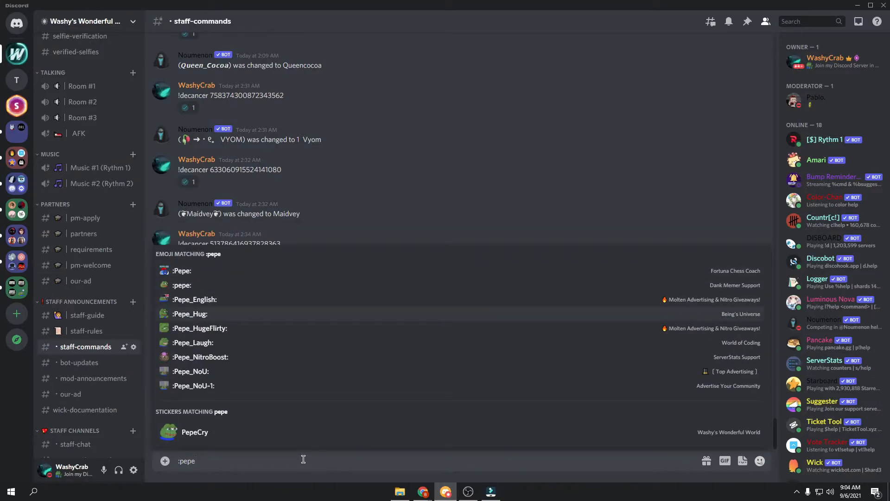
{"action": "type", "text": "tos"}
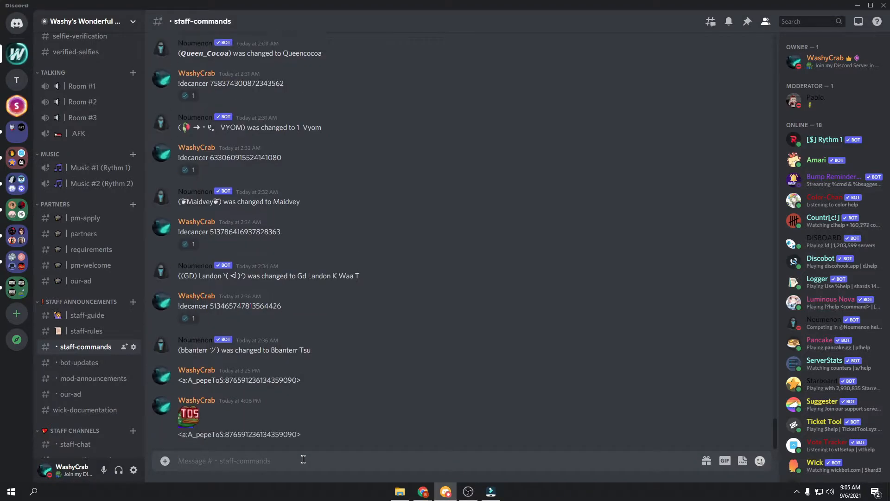
{"action": "double_click", "coordinate": [239, 434]}
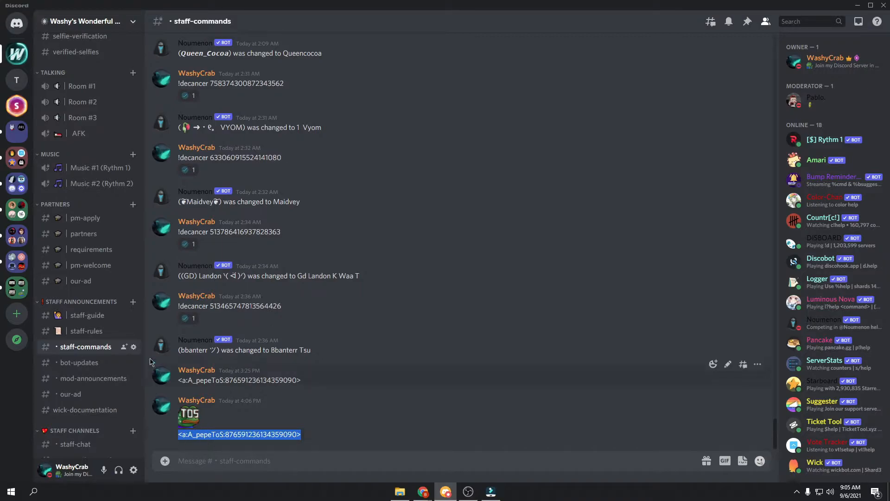
{"action": "left_click", "coordinate": [134, 347]}
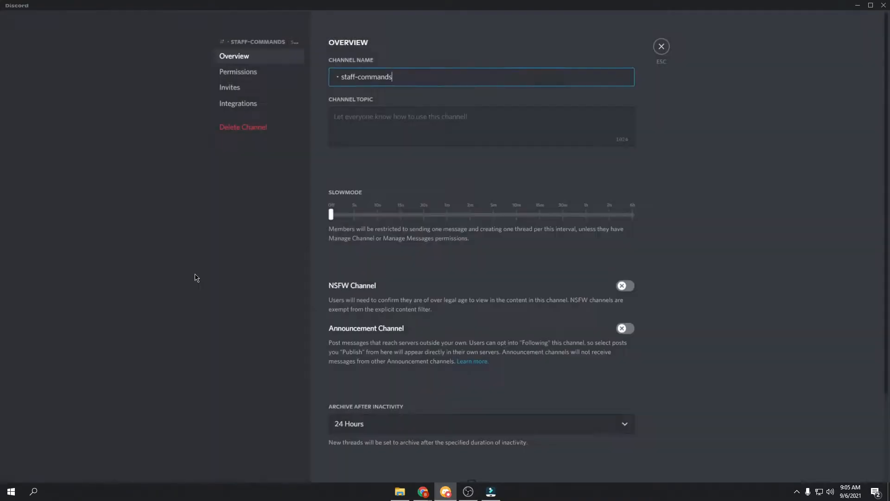
{"action": "type", "text": "<a:A_pepeToS:876591236134359090>"}
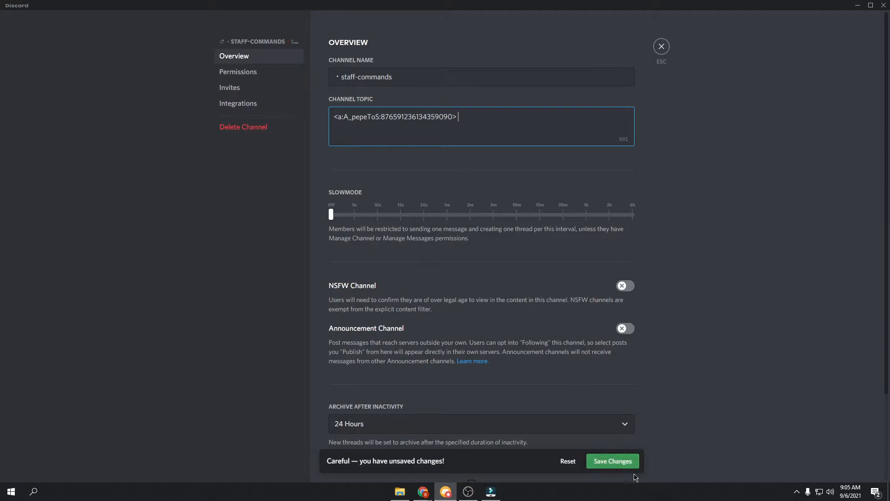
{"action": "type", "text": "Hi"}
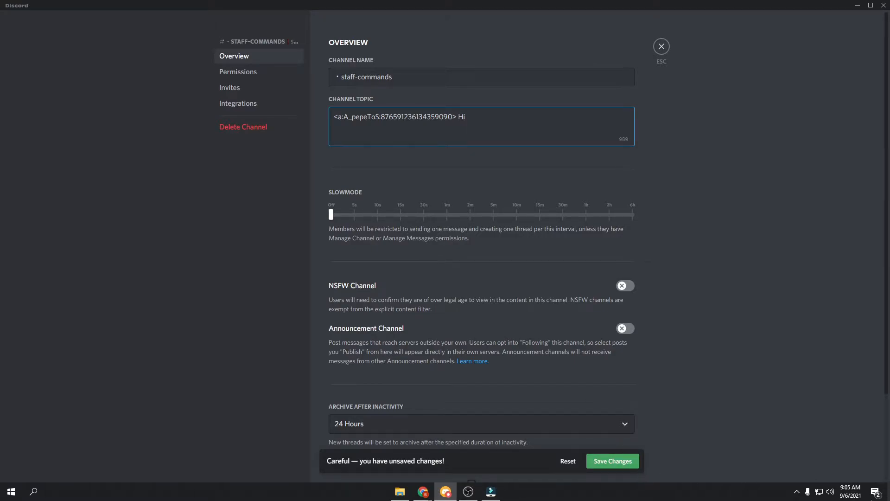
{"action": "left_click", "coordinate": [660, 45]}
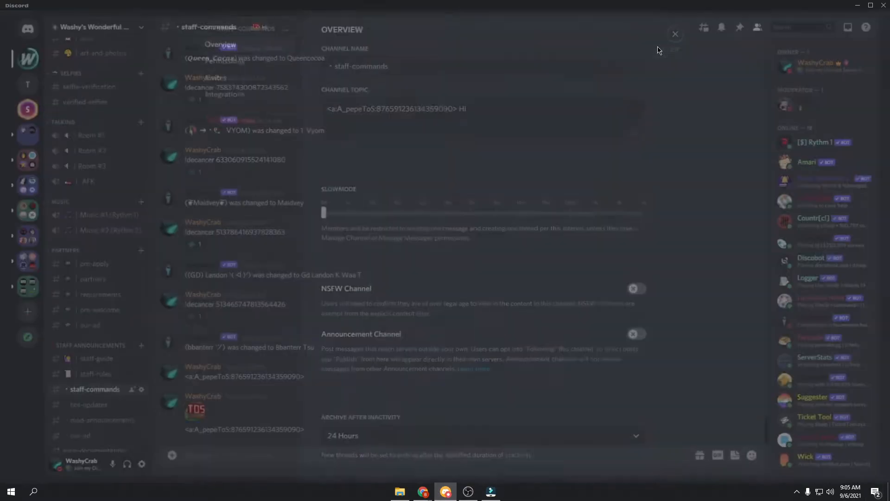
Step: Close channel settings and post the backslash-escaped Cool_Thinking_Blob emoji from the emoji picker
{"action": "left_click", "coordinate": [675, 33]}
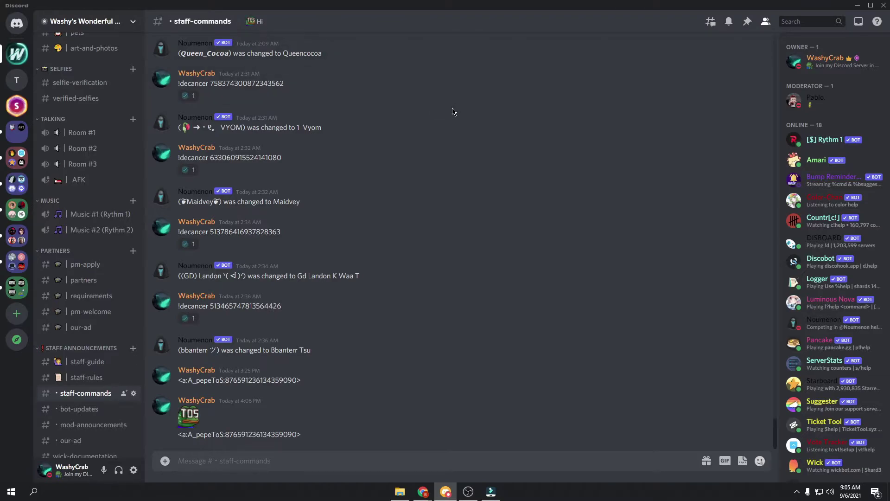
{"action": "mouse_move", "coordinate": [761, 461]}
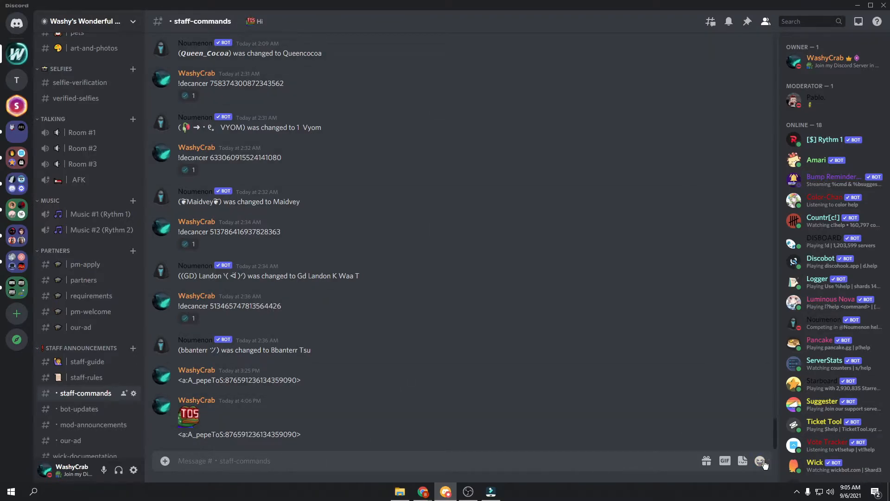
{"action": "left_click", "coordinate": [761, 461]}
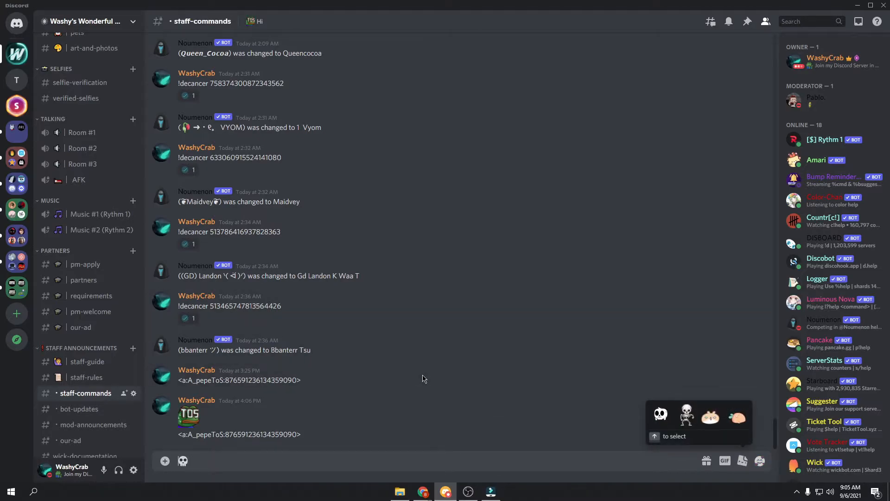
{"action": "left_click", "coordinate": [760, 460]}
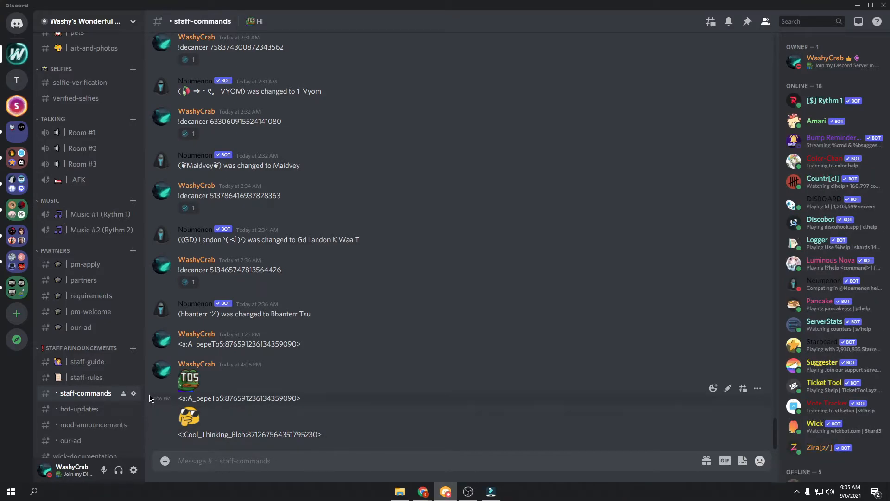
Step: Replace the pepe TOS code in the staff-commands topic with :scream:, keeping 'Hi', and save
{"action": "left_click", "coordinate": [134, 392]}
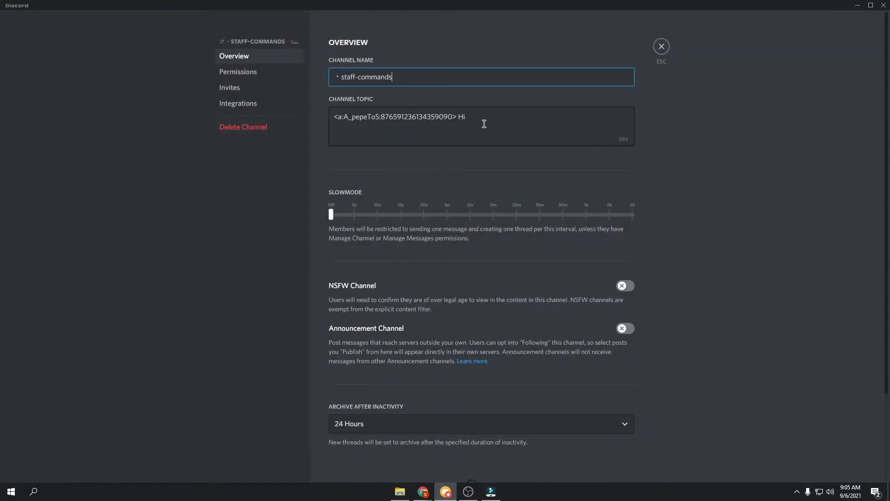
{"action": "double_click", "coordinate": [396, 117]}
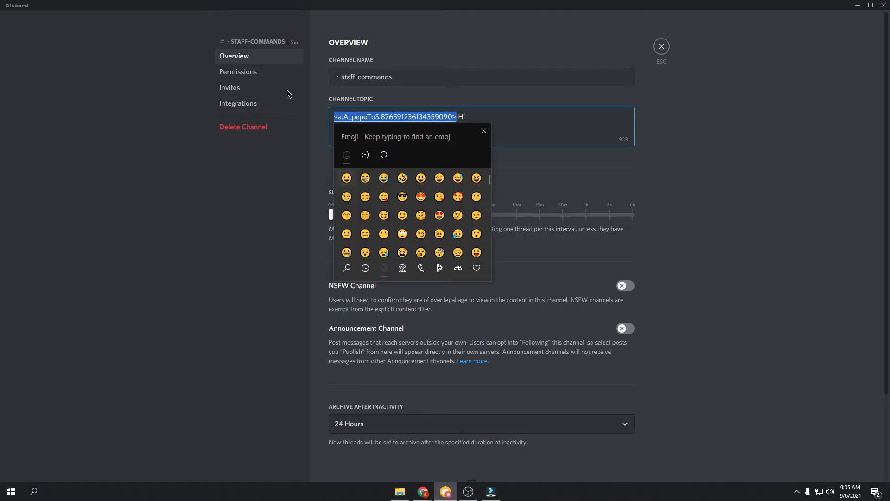
{"action": "scroll", "scroll_direction": "down", "scroll_amount": 3}
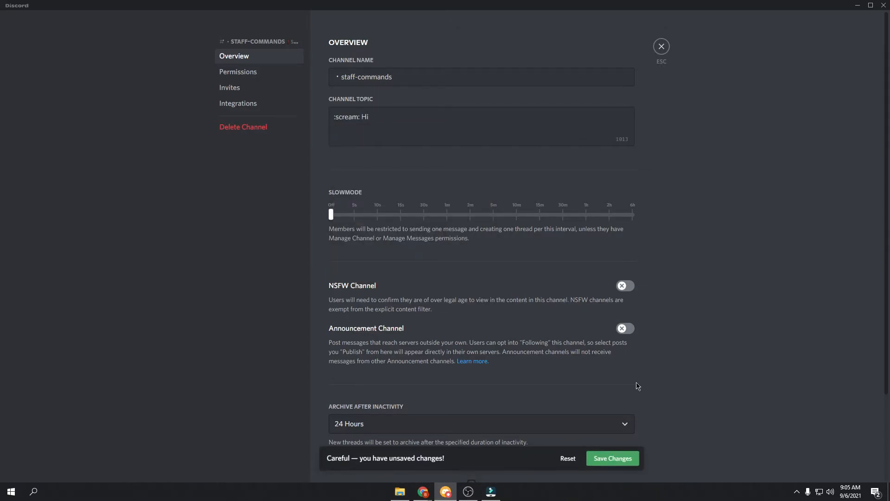
{"action": "left_click", "coordinate": [660, 46]}
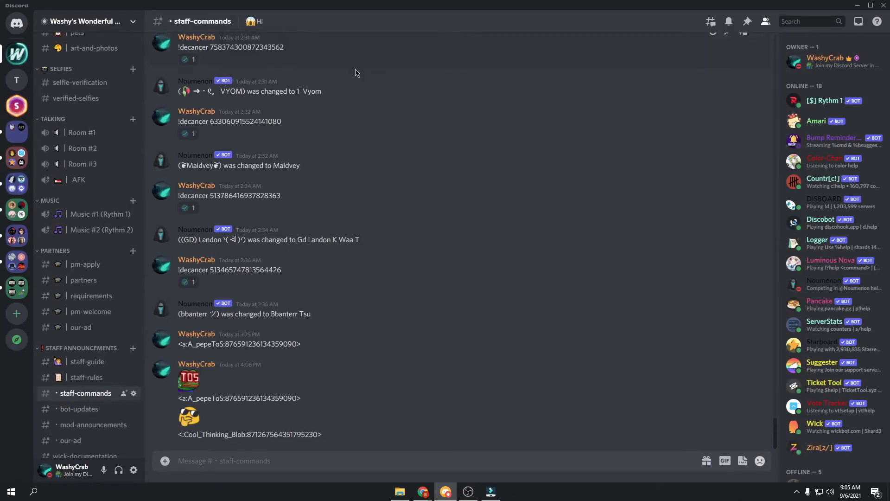
{"action": "mouse_move", "coordinate": [406, 236]}
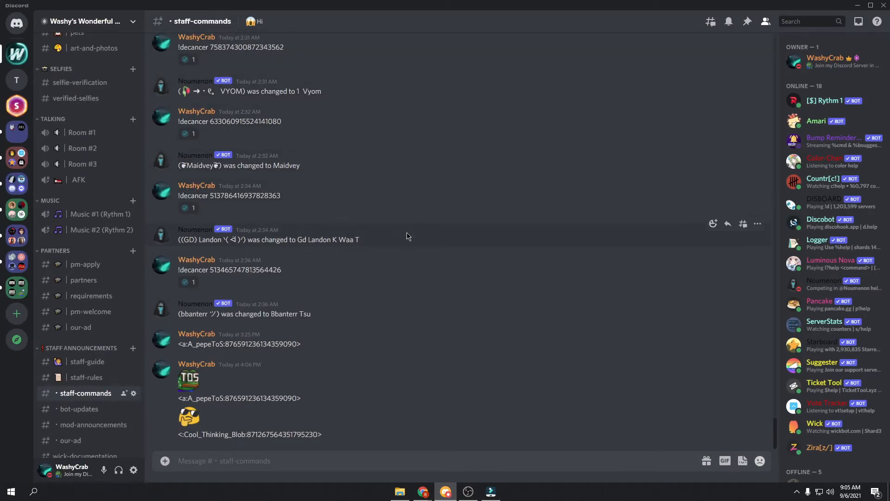
{"action": "scroll", "scroll_direction": "down", "scroll_amount": 3}
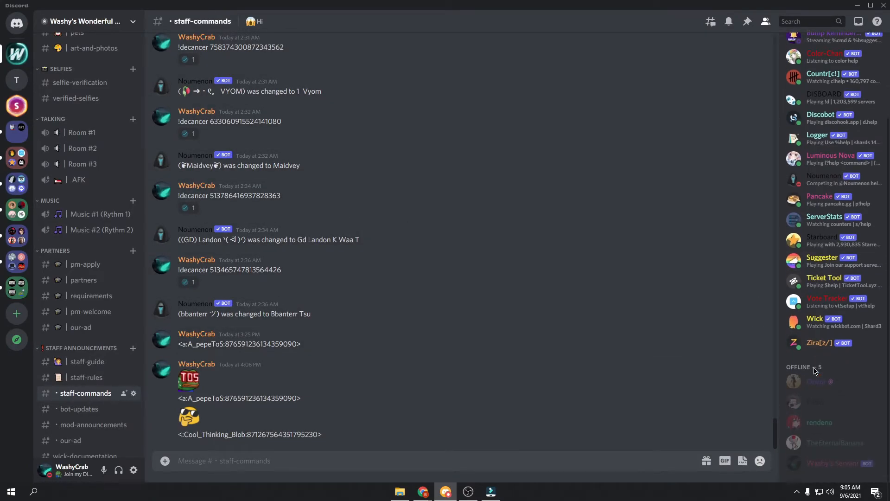
{"action": "scroll", "scroll_direction": "up", "scroll_amount": 3}
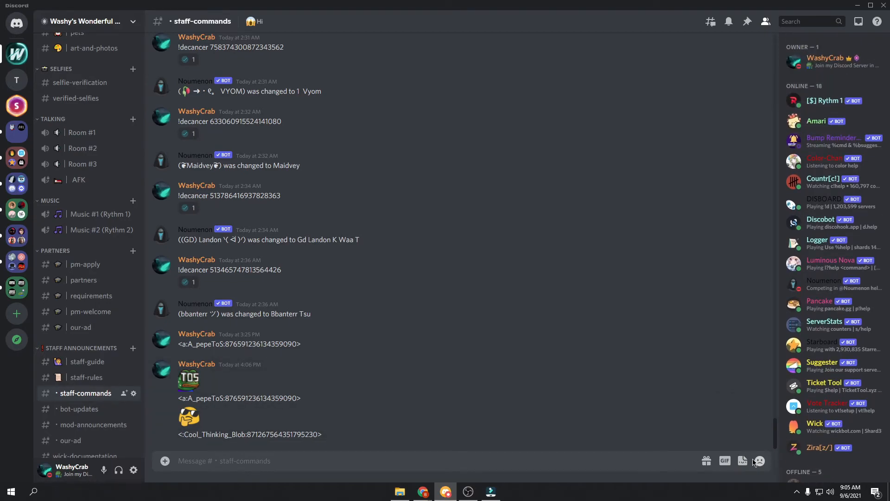
{"action": "left_click", "coordinate": [759, 460]}
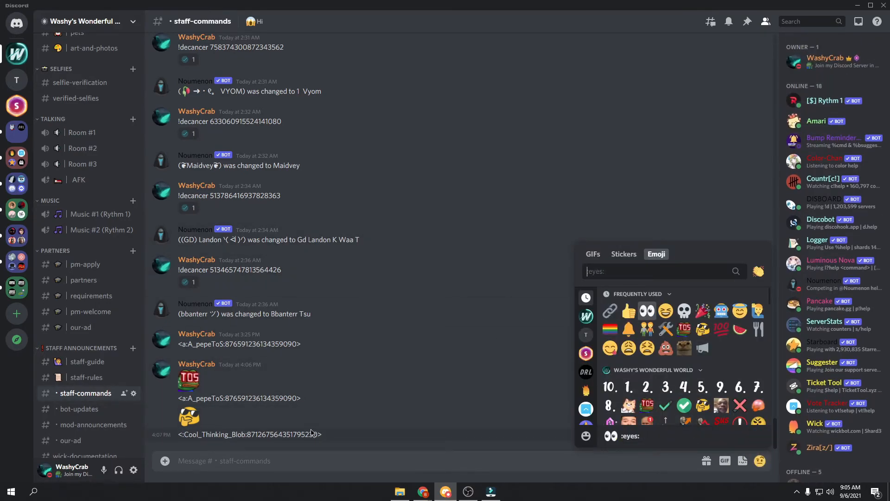
{"action": "left_click", "coordinate": [301, 426]}
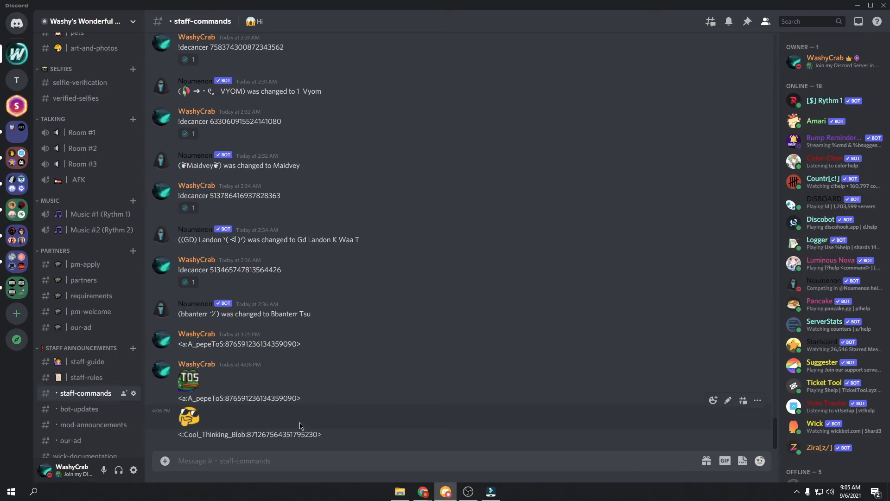
{"action": "mouse_move", "coordinate": [366, 422]}
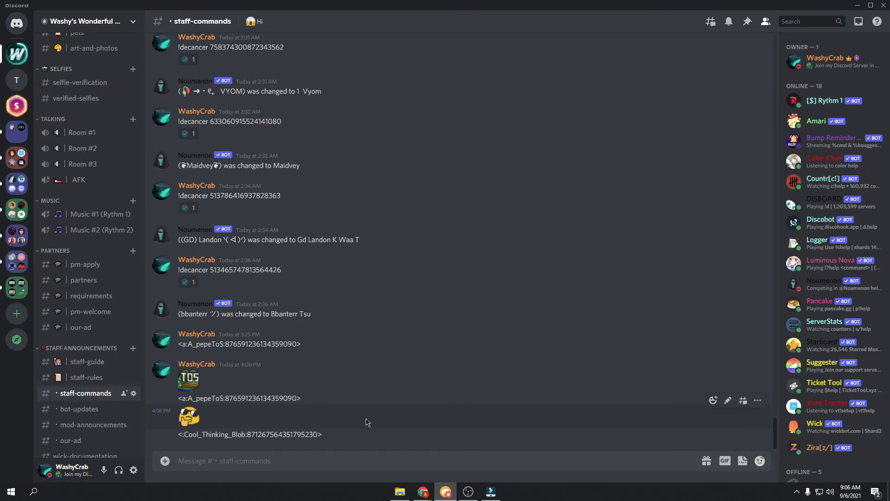
{"action": "mouse_move", "coordinate": [430, 311]}
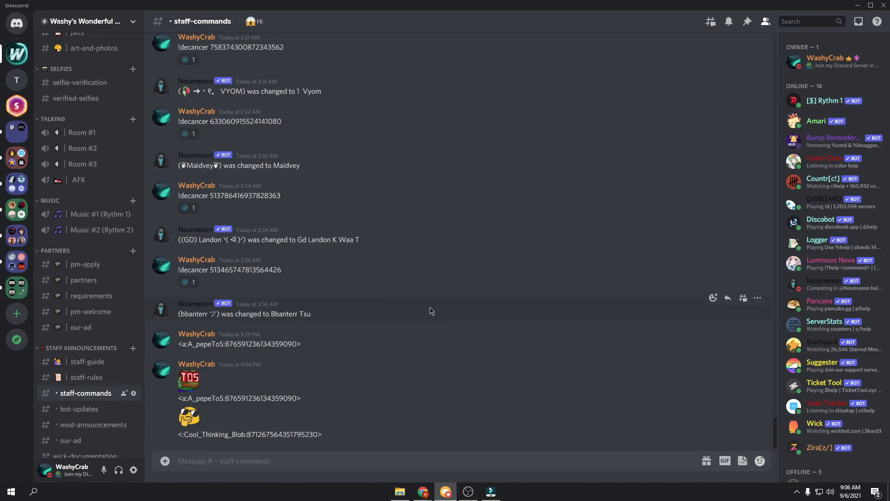
{"action": "mouse_move", "coordinate": [330, 388]}
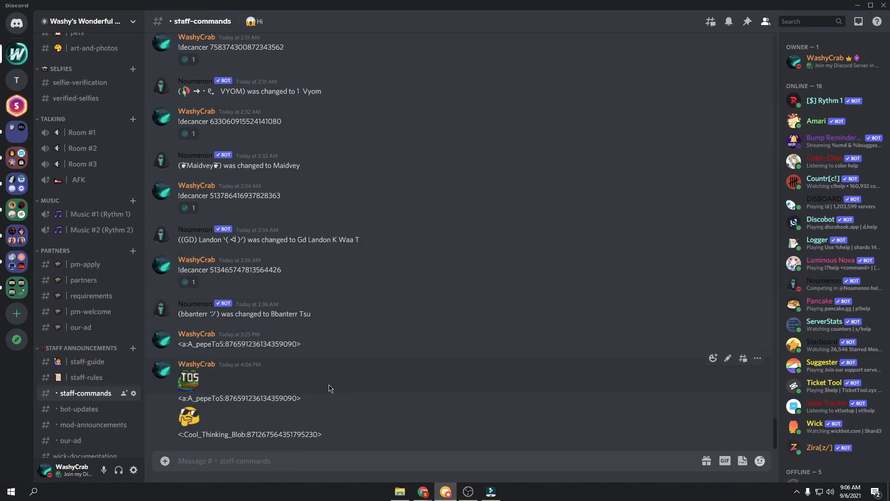